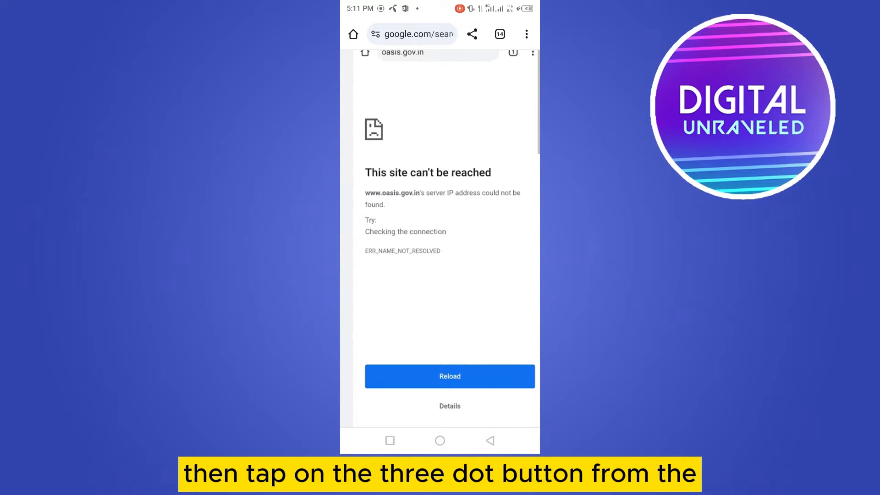
Step: Go from Chrome's menu through Settings to the Privacy and security page
left_click(525, 35)
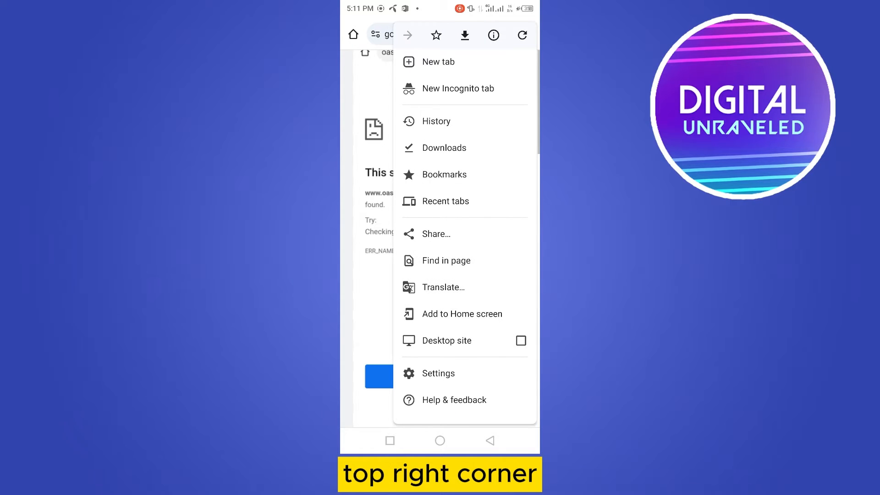
left_click(438, 373)
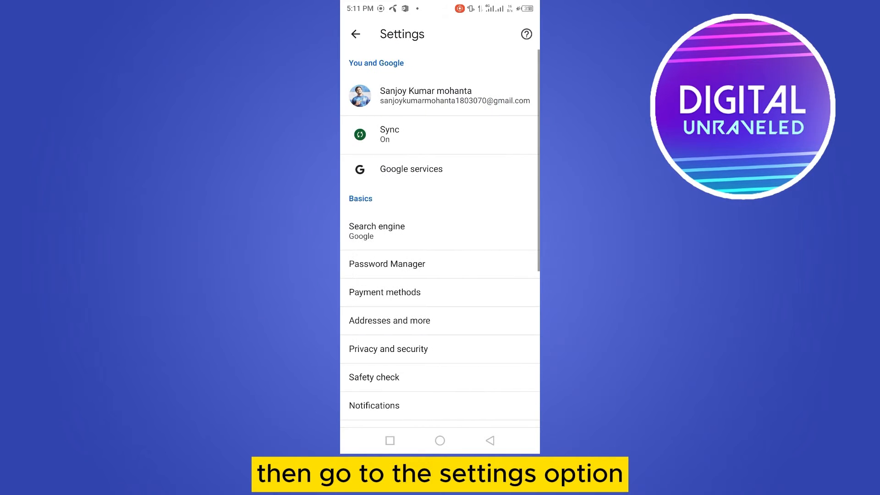
left_click(388, 348)
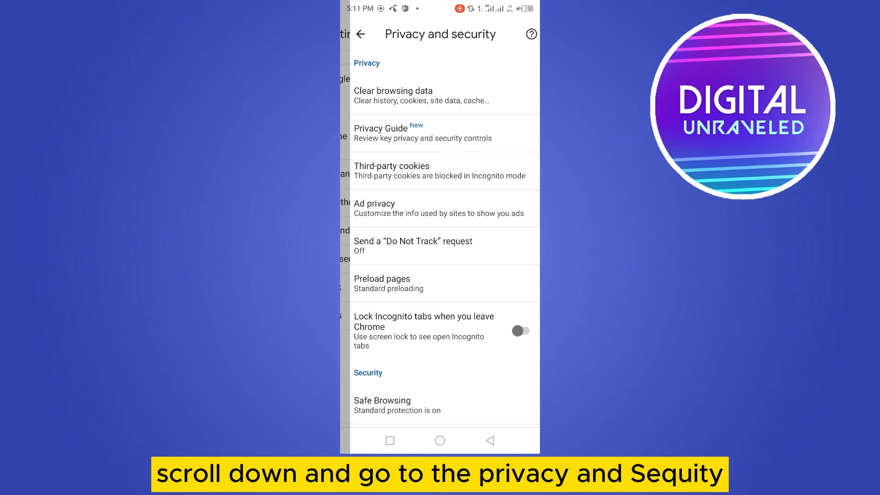
Step: Clear all-time browsing history, cookies and cached files
left_click(392, 96)
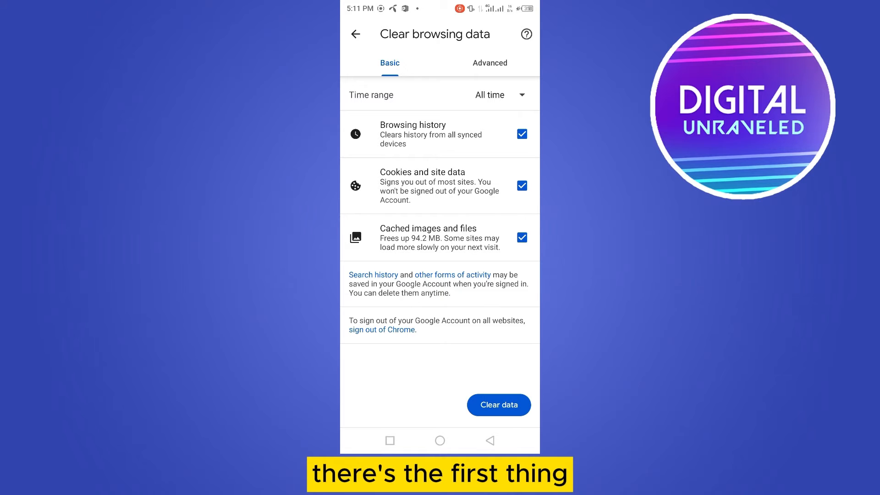
left_click(355, 34)
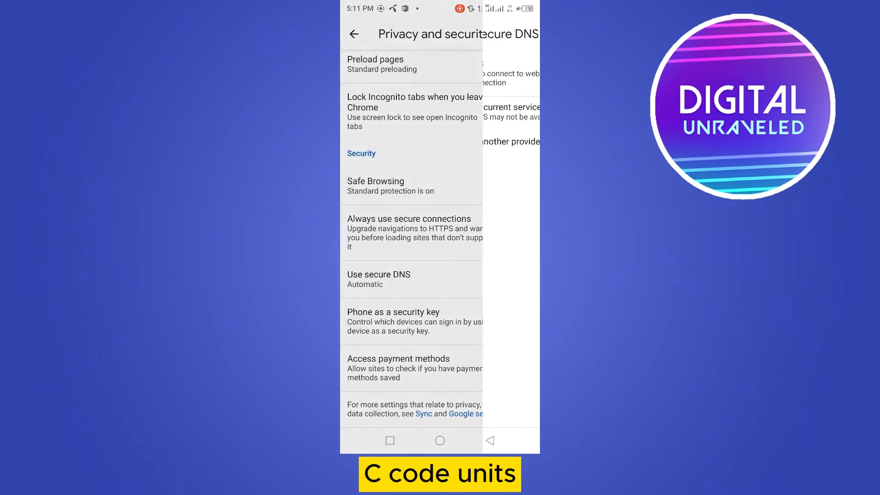
Step: Set secure DNS provider to Google (Public DNS) and leave Chrome
left_click(379, 280)
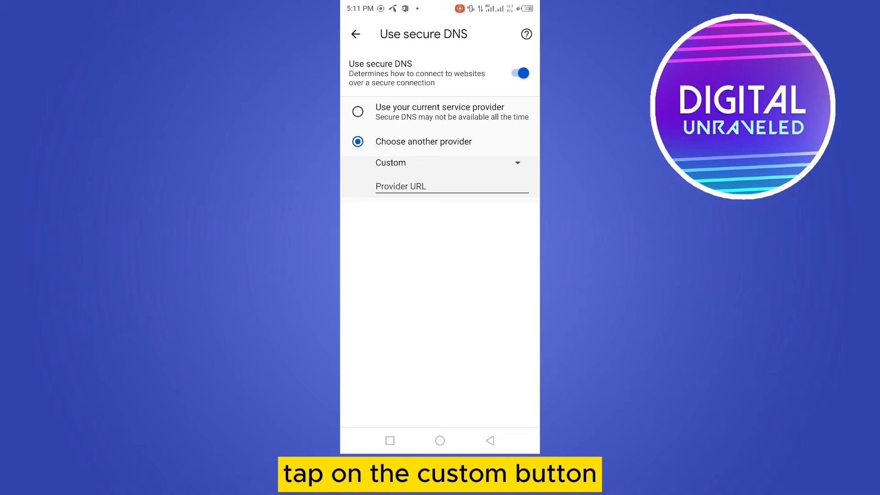
left_click(446, 162)
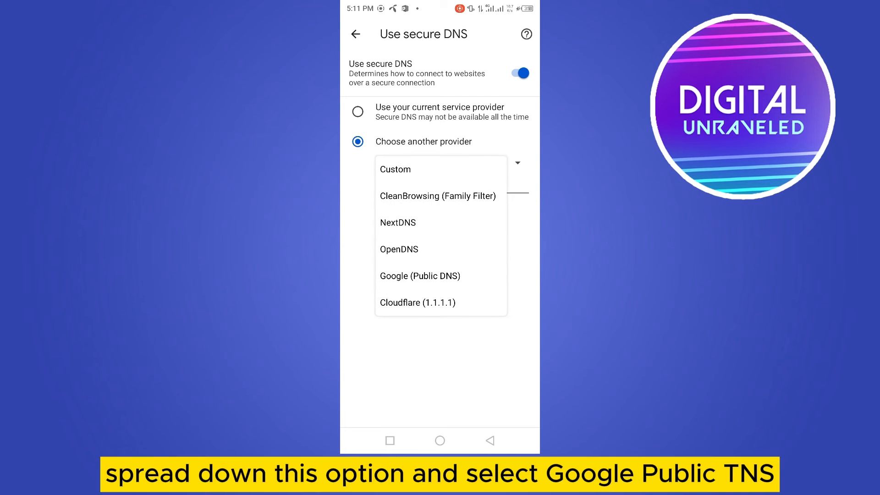
left_click(420, 275)
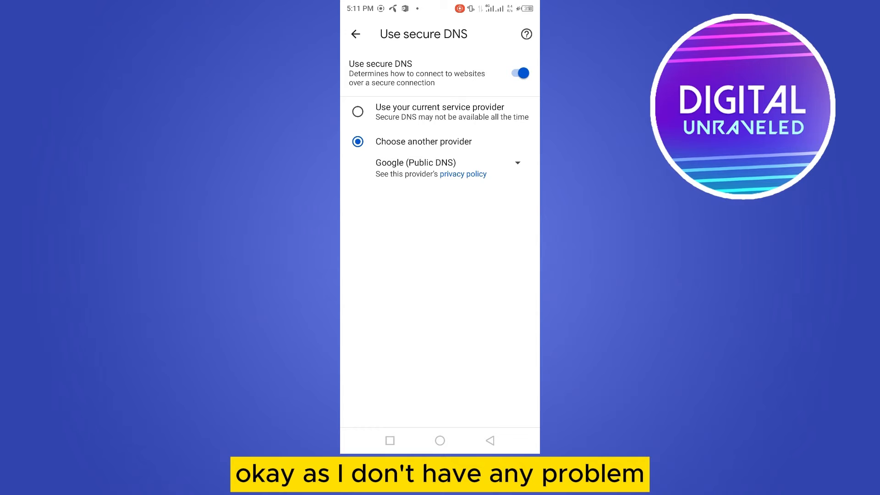
left_click(358, 112)
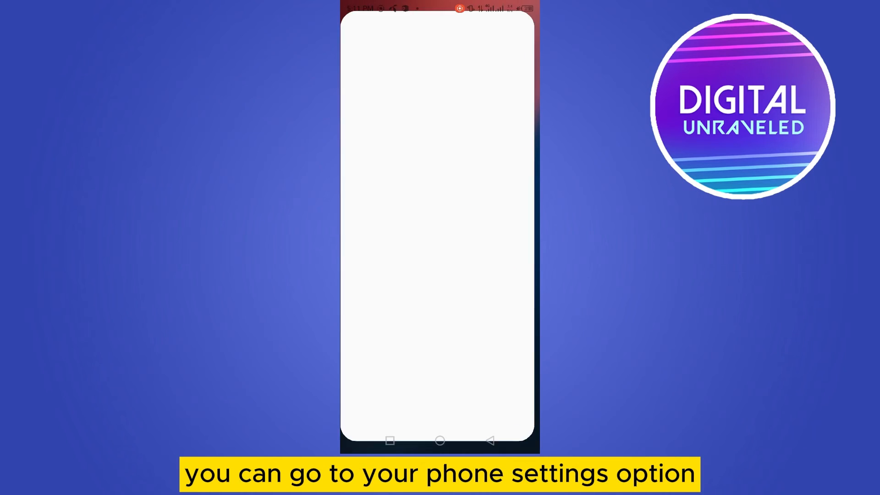
Step: Search phone Settings for 'reset' to reach the System page's Reset options
left_click(443, 33)
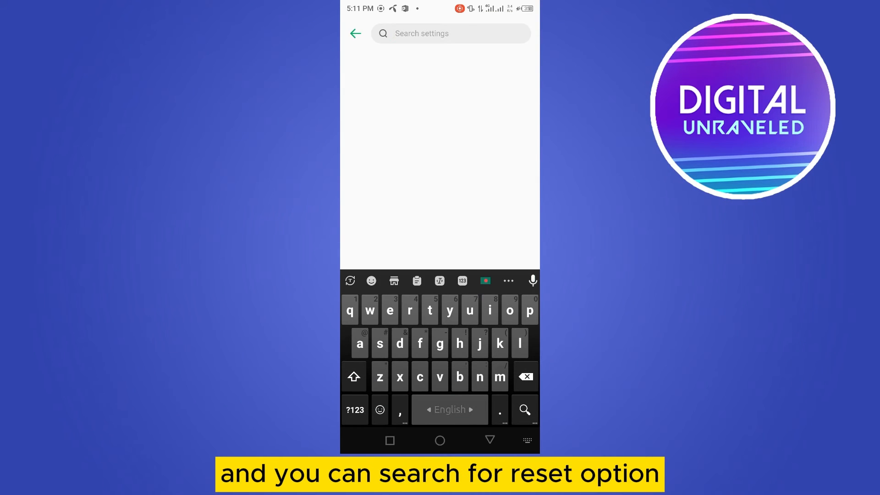
type("reset")
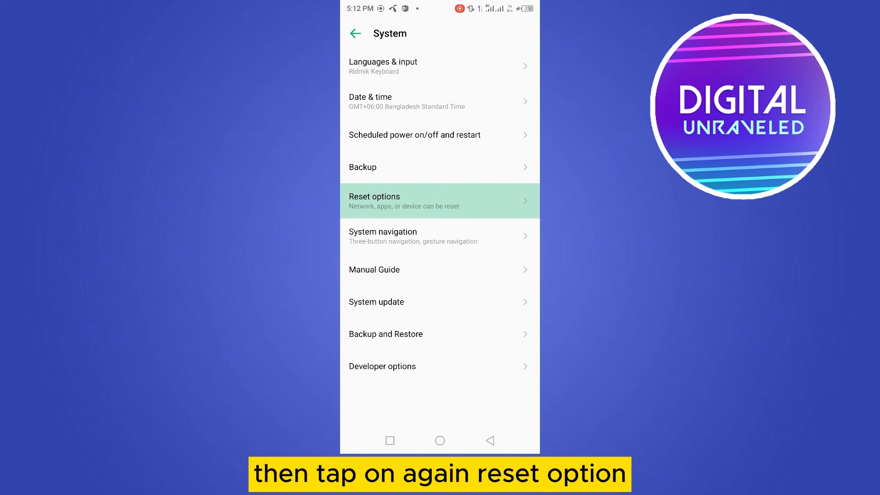
Step: Reset Wi-Fi, mobile and Bluetooth settings from Reset options
left_click(439, 200)
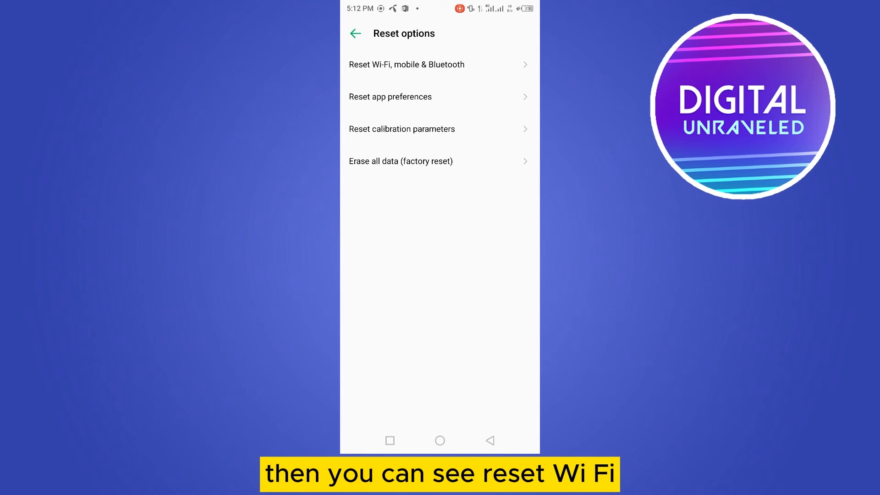
left_click(406, 64)
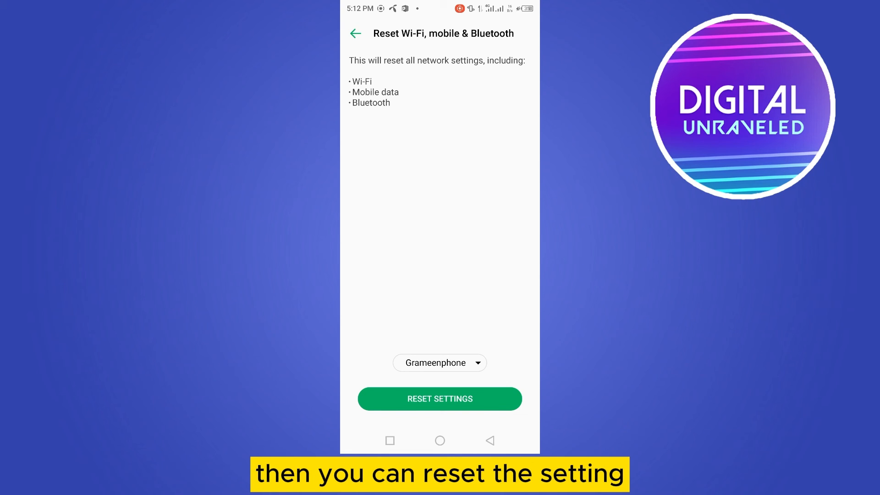
left_click(439, 440)
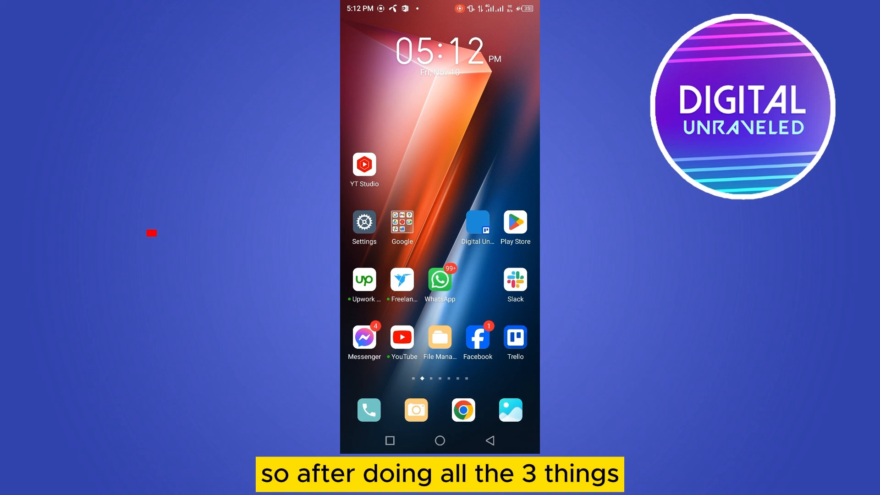